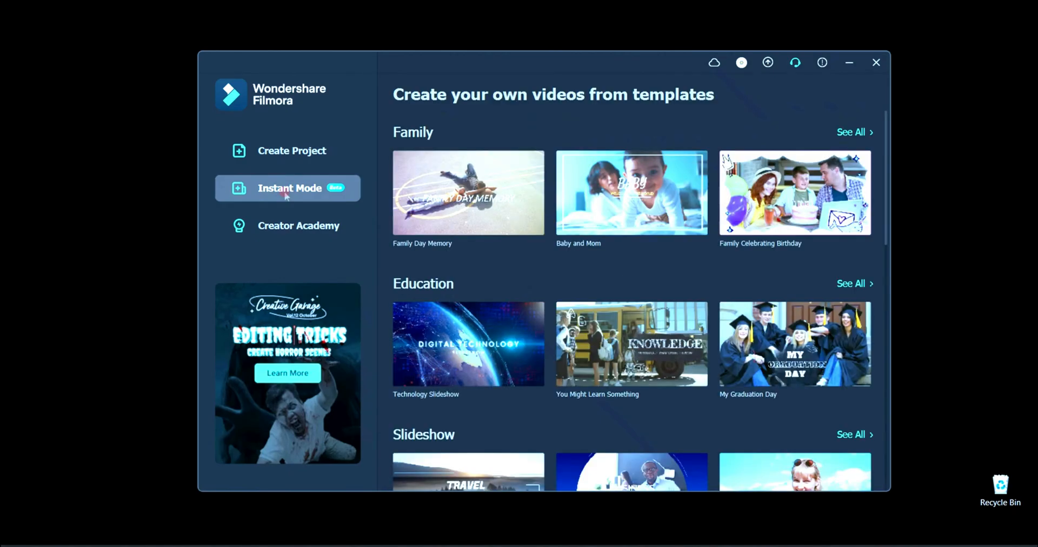
mouse_move(815, 230)
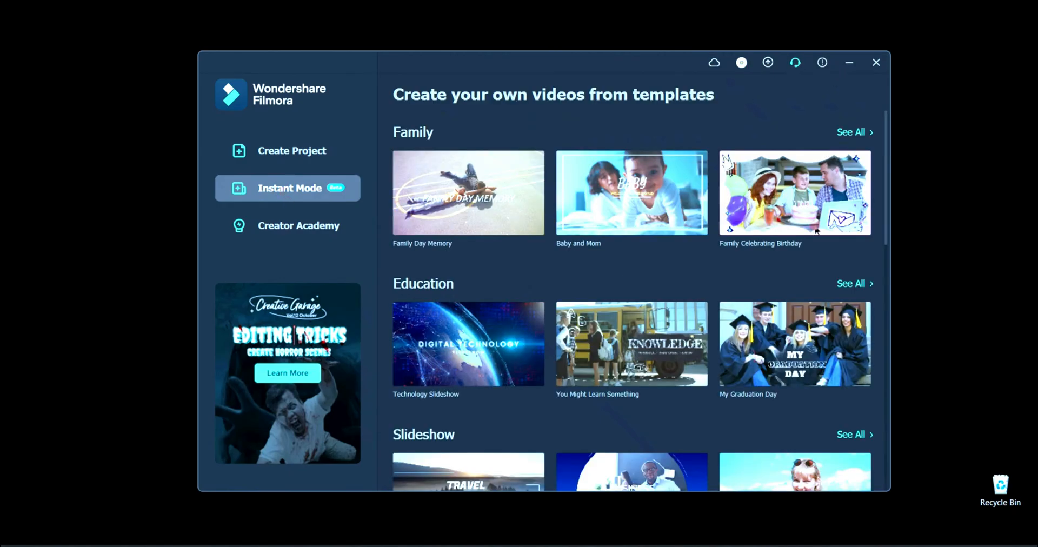
mouse_move(411, 289)
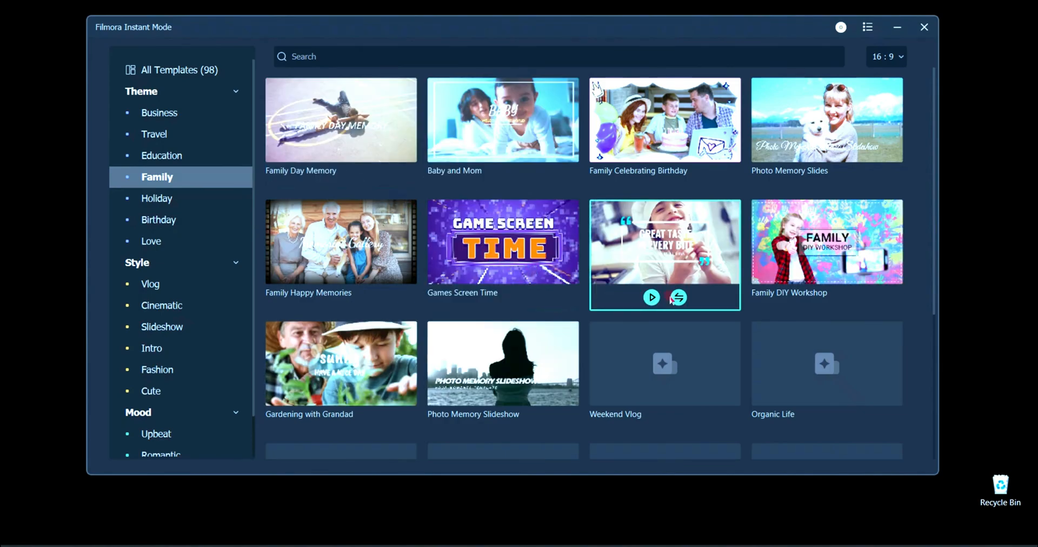
Filter the Instant Mode templates to the Cinematic style and scroll through the listed templates.
scroll(down, 3)
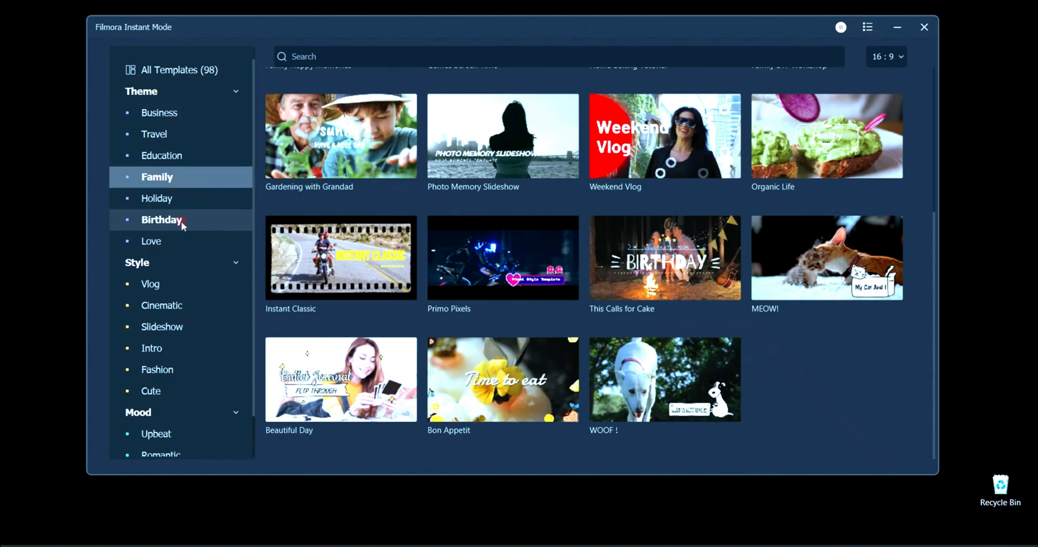
mouse_move(164, 154)
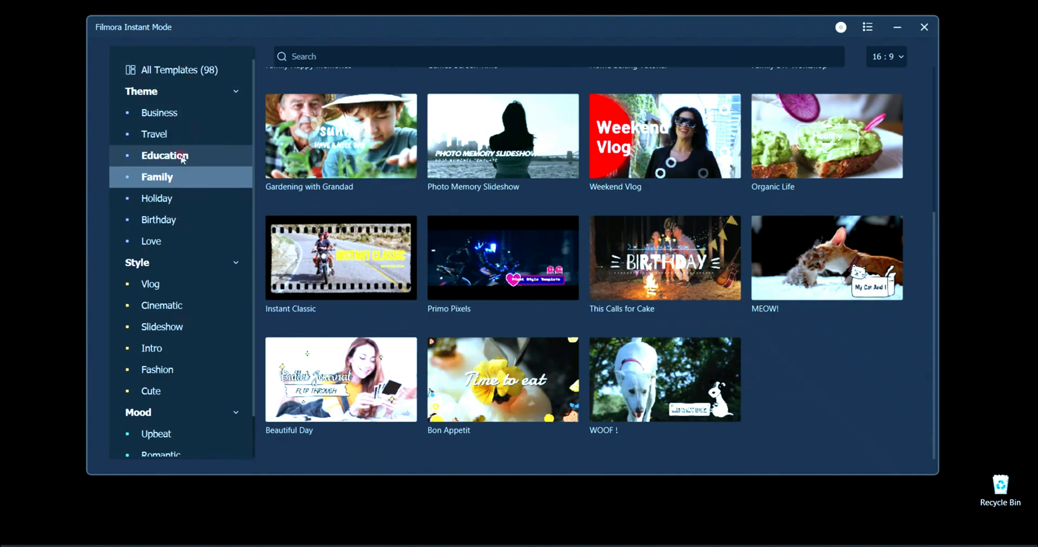
scroll(down, 3)
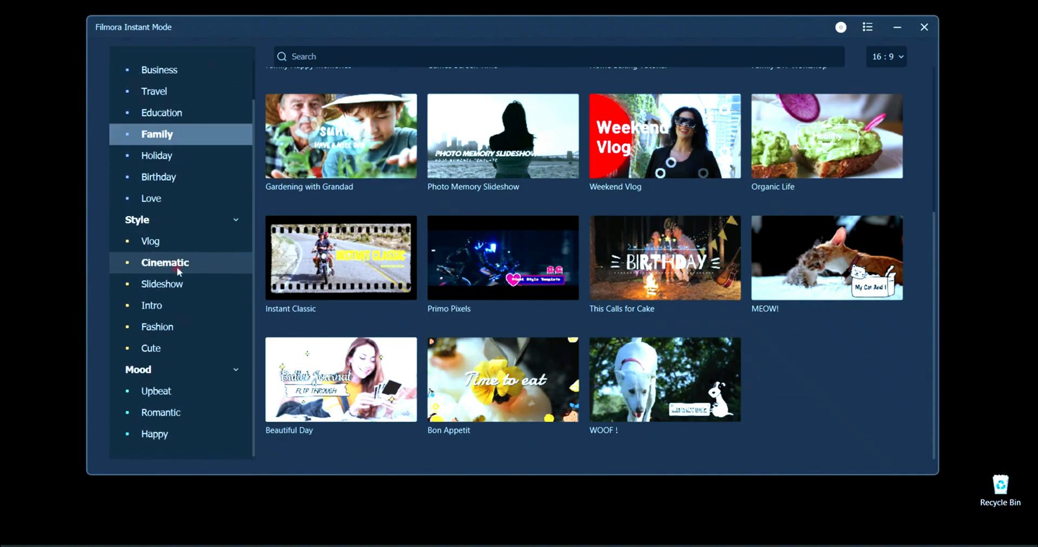
mouse_move(166, 283)
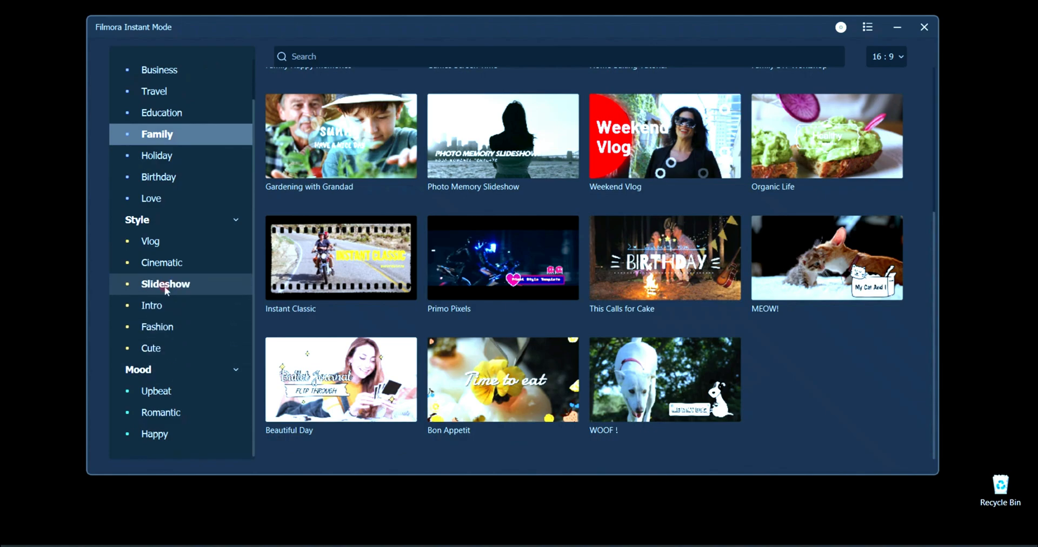
click(161, 262)
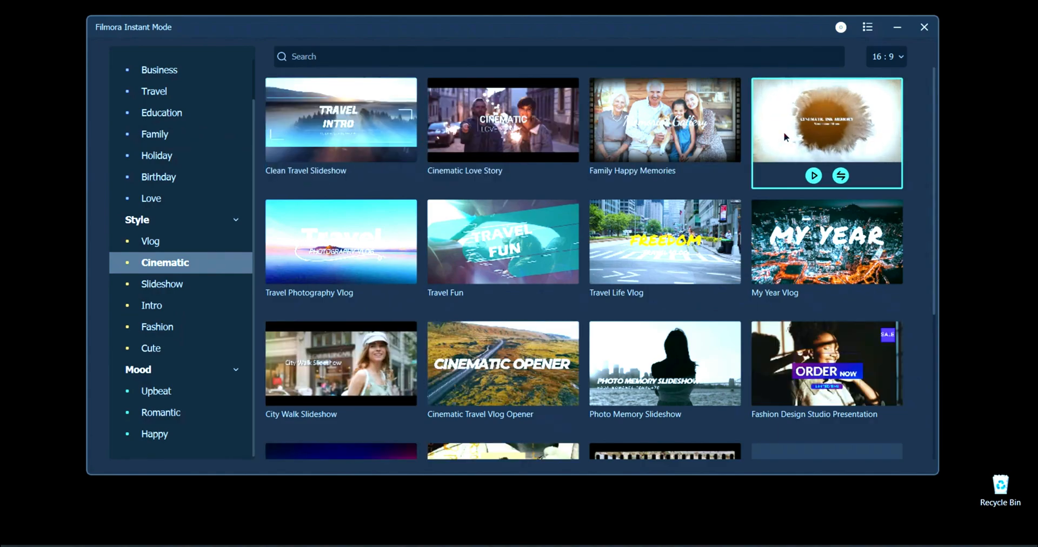
mouse_move(665, 255)
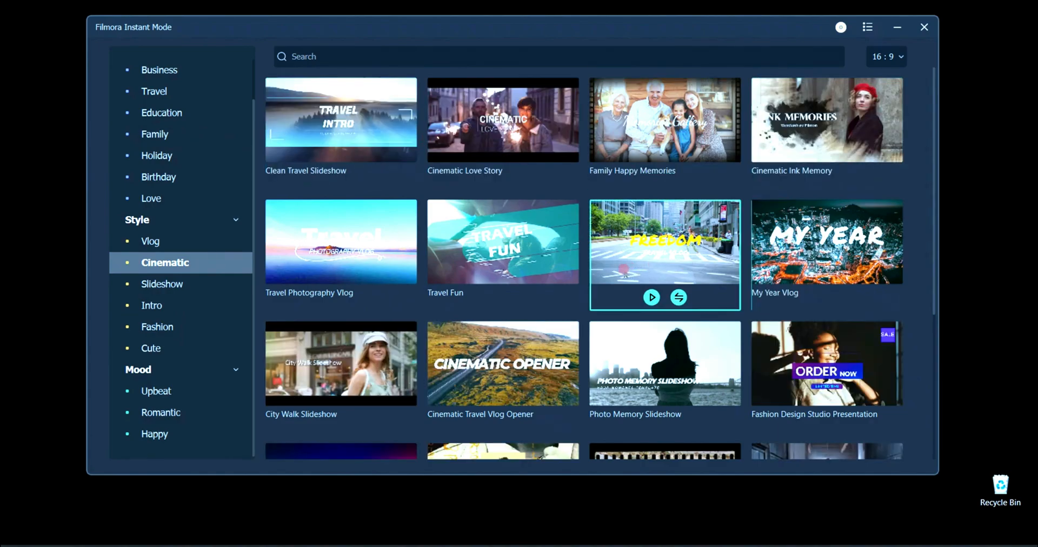
mouse_move(503, 375)
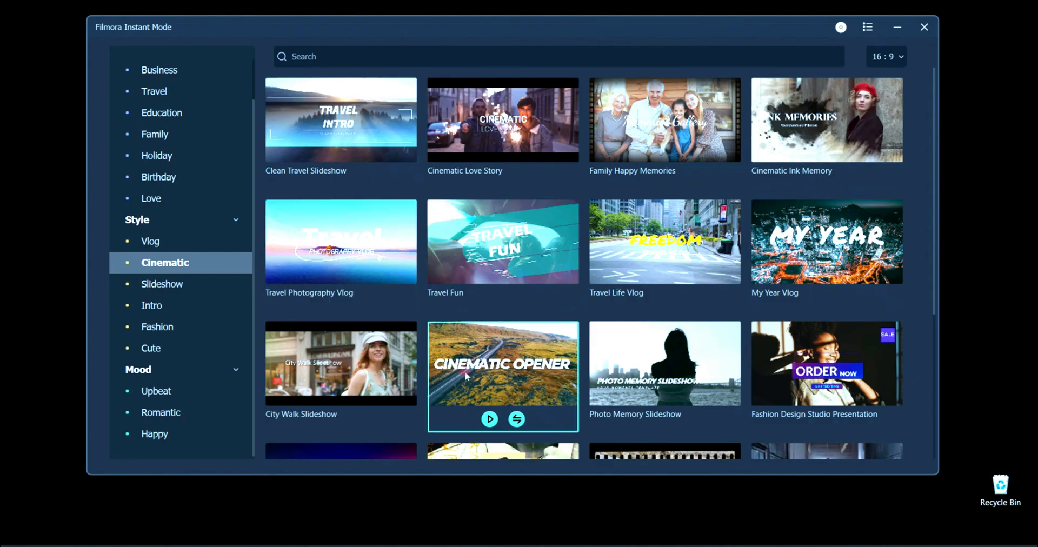
scroll(down, 3)
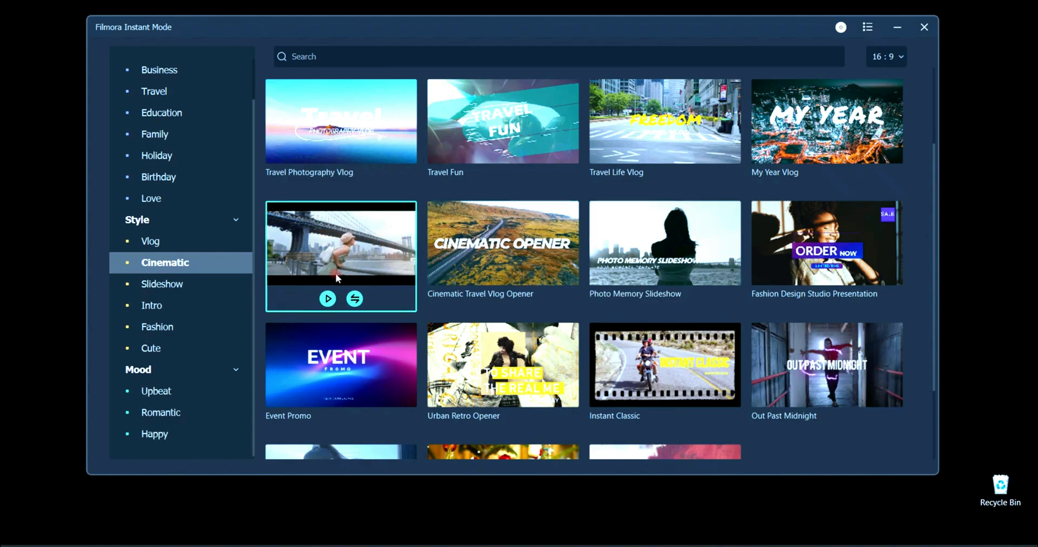
scroll(down, 3)
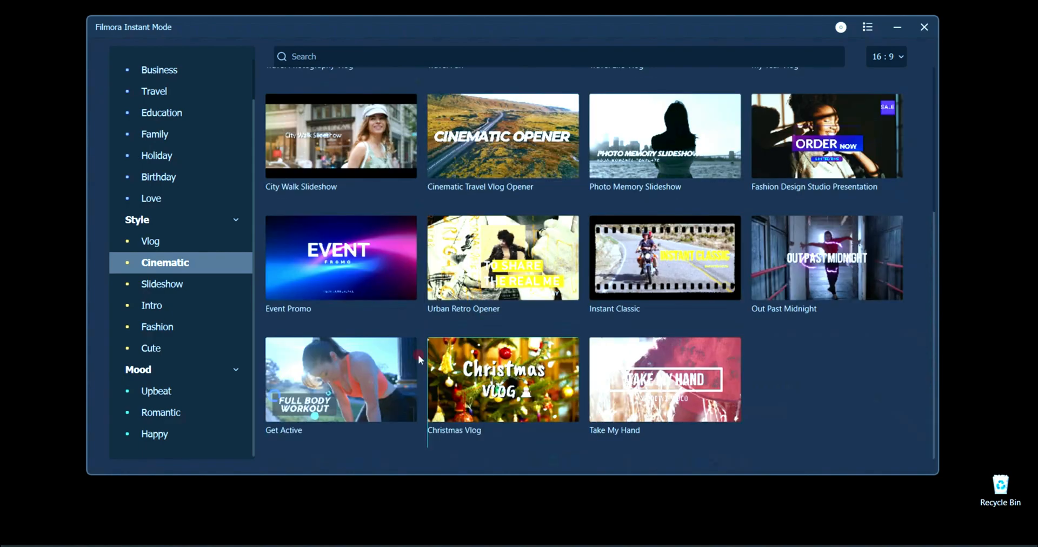
scroll(up, 3)
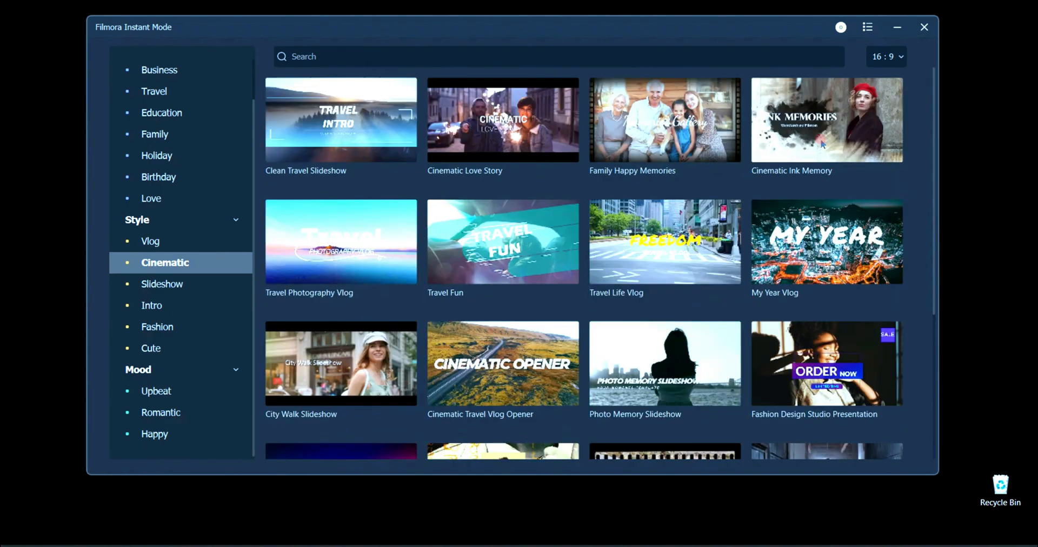
mouse_move(826, 119)
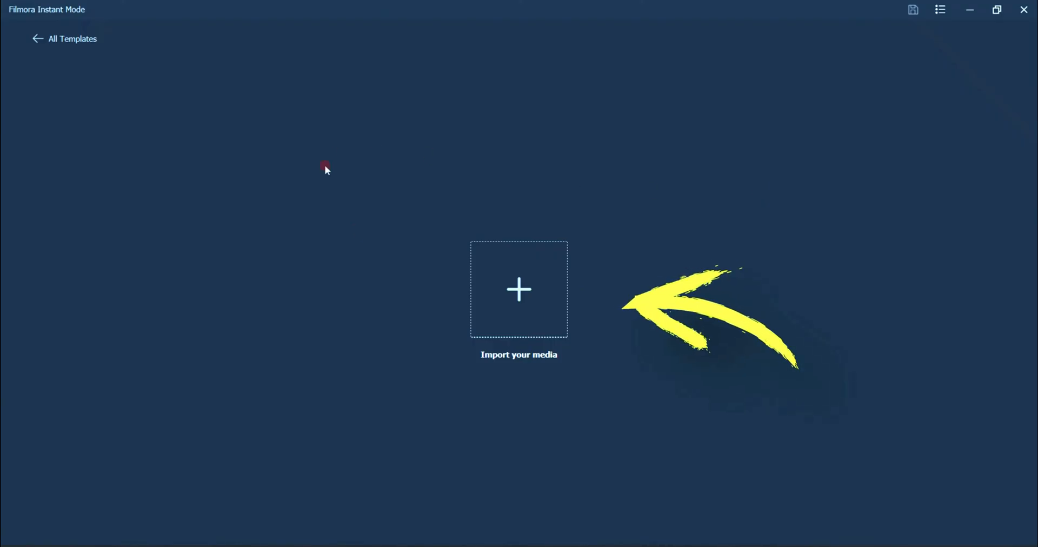
Import the nine selected flower clips into Cinematic Ink Memory and auto-create the video.
click(518, 289)
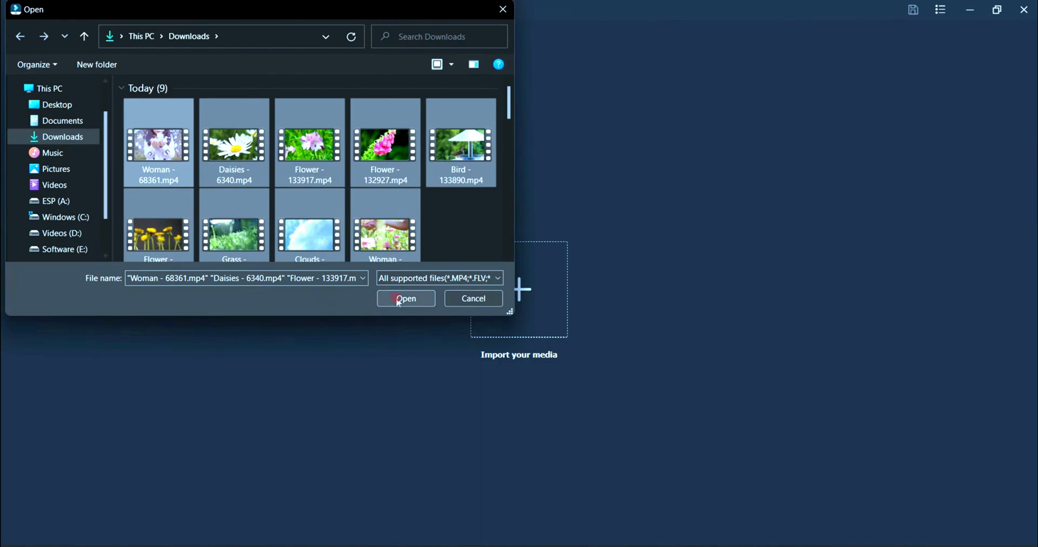
click(406, 298)
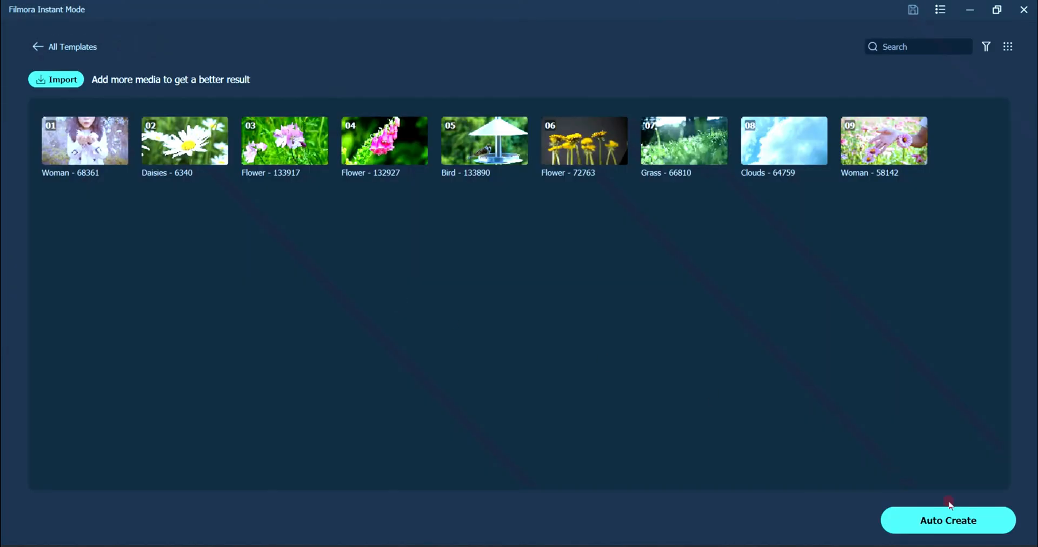
click(947, 520)
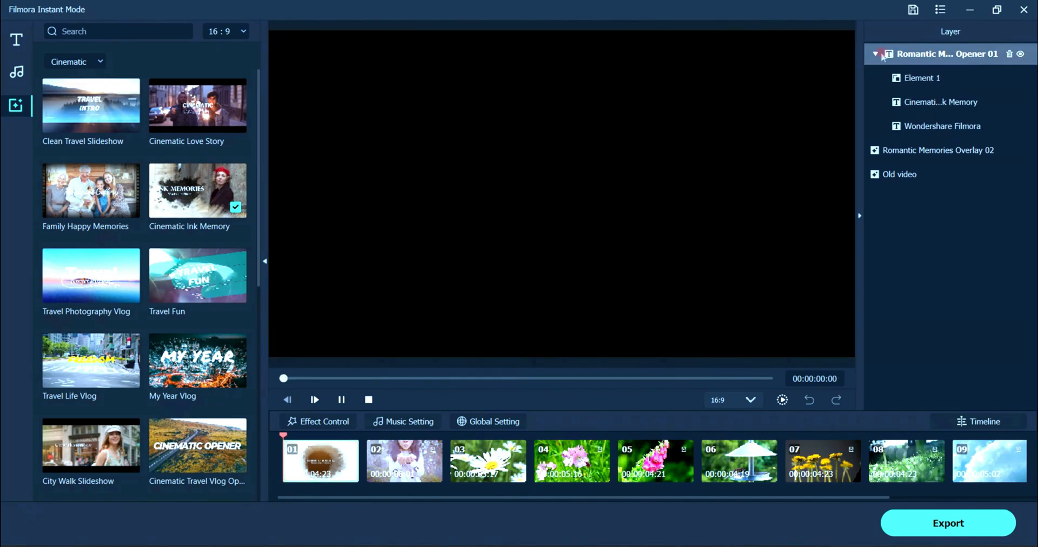
Preview the opener group, Element 1, title and subtitle layers in turn.
click(315, 399)
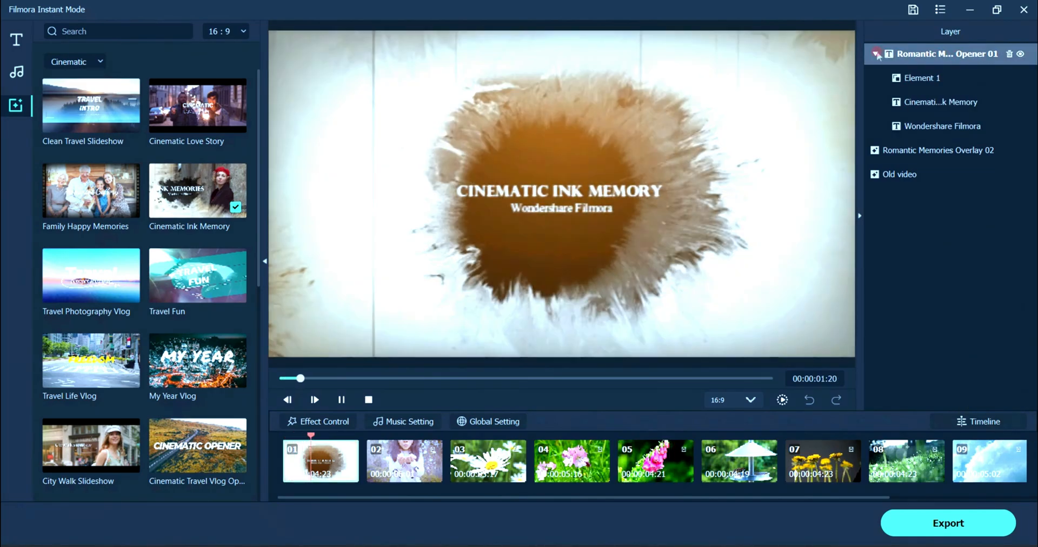
click(922, 78)
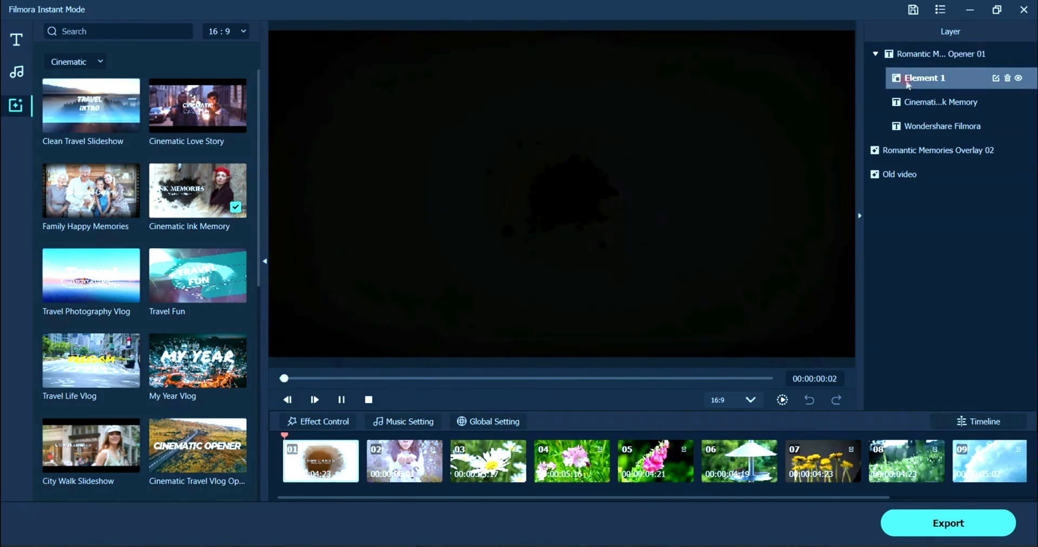
click(943, 101)
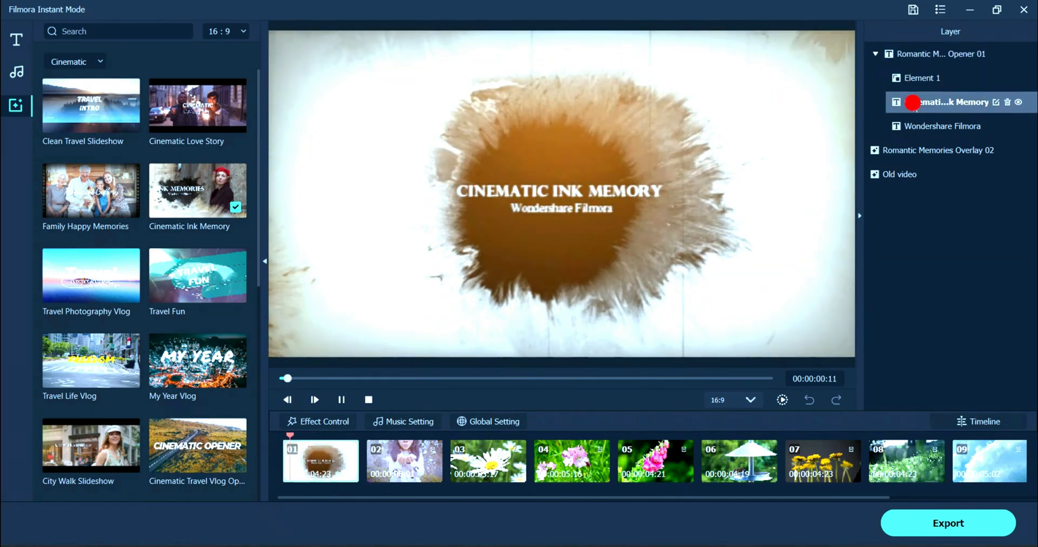
click(940, 126)
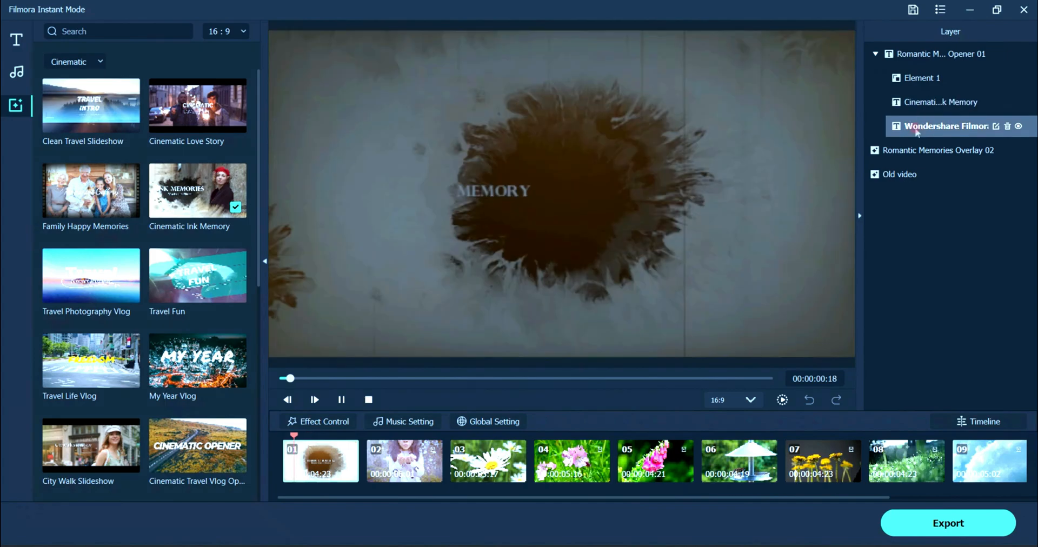
Adjust the Old video overlay layer's Fade attribute to about 107.
click(900, 174)
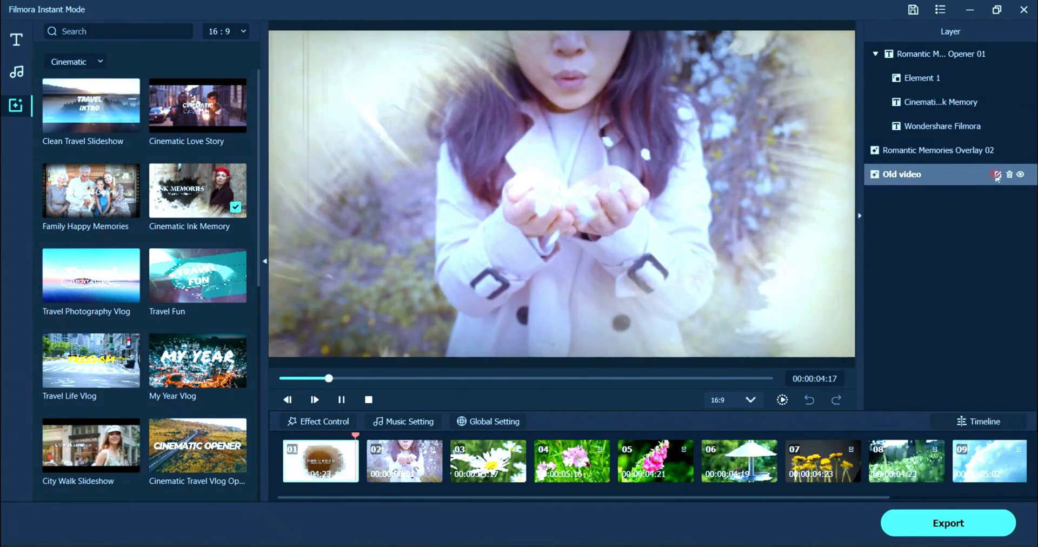
click(999, 174)
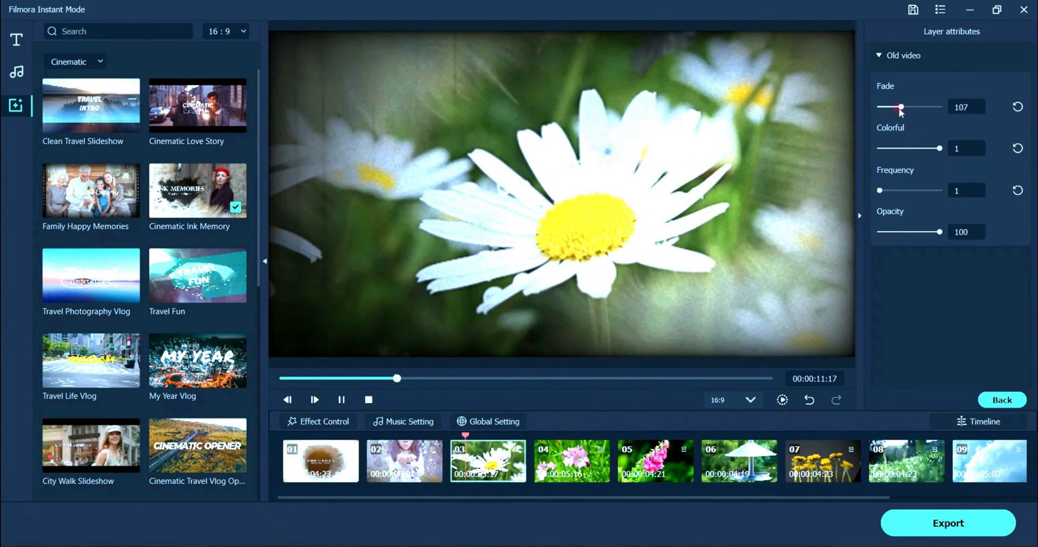
drag(900, 107, 930, 107)
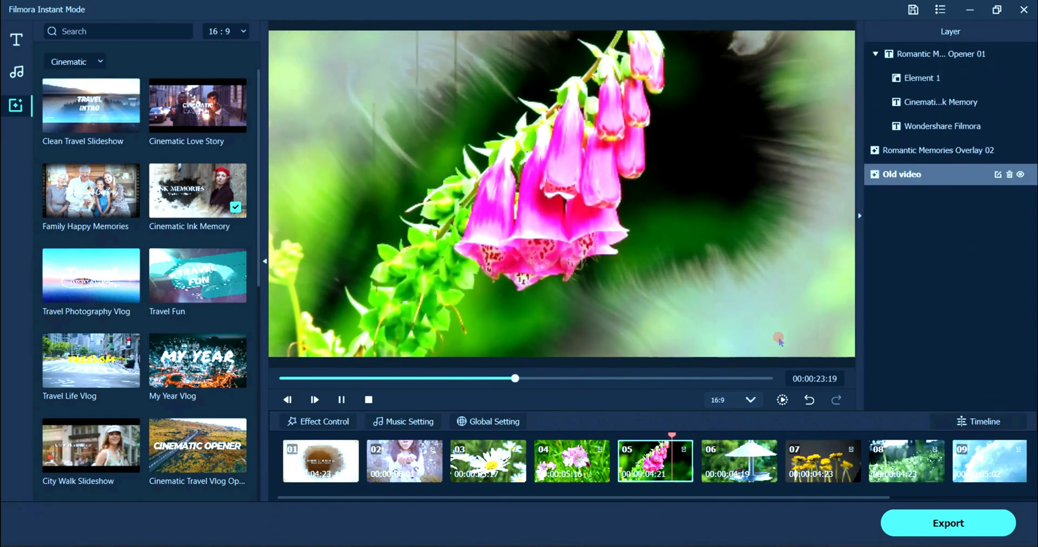
Browse the music library tracks, then switch to the All Titles library.
click(16, 72)
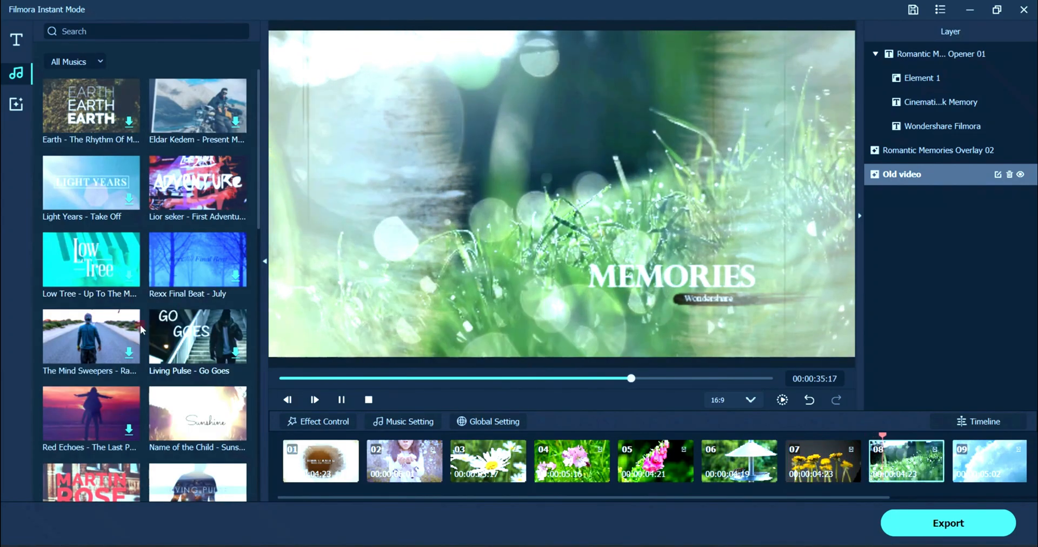
scroll(down, 3)
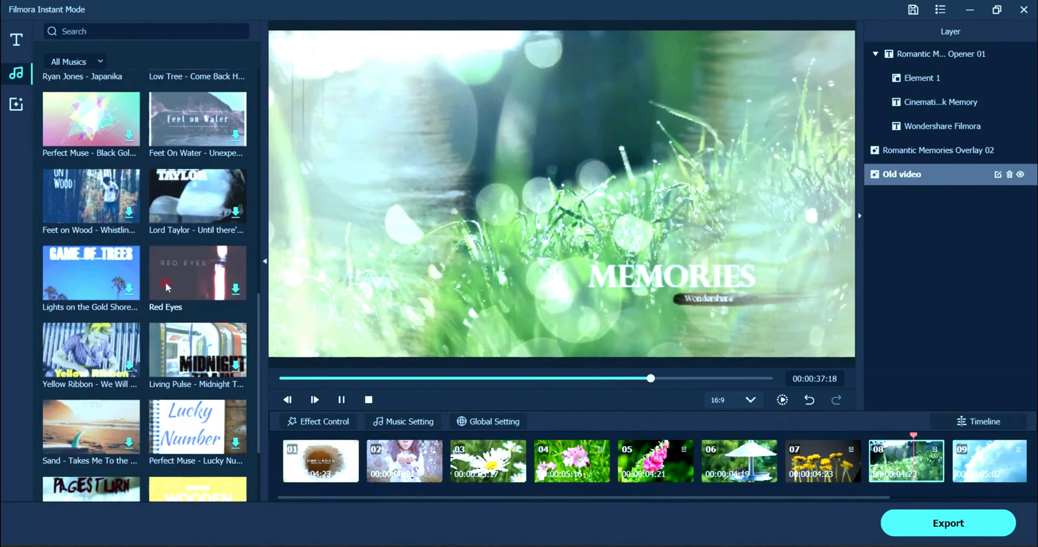
click(17, 40)
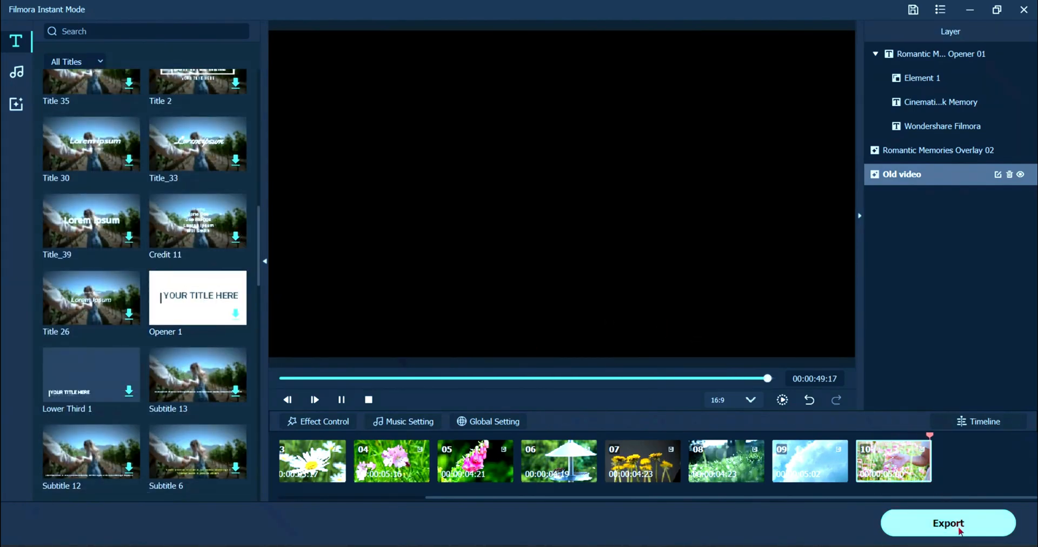
Start the export and set the quality to Best in the detailed settings.
click(947, 522)
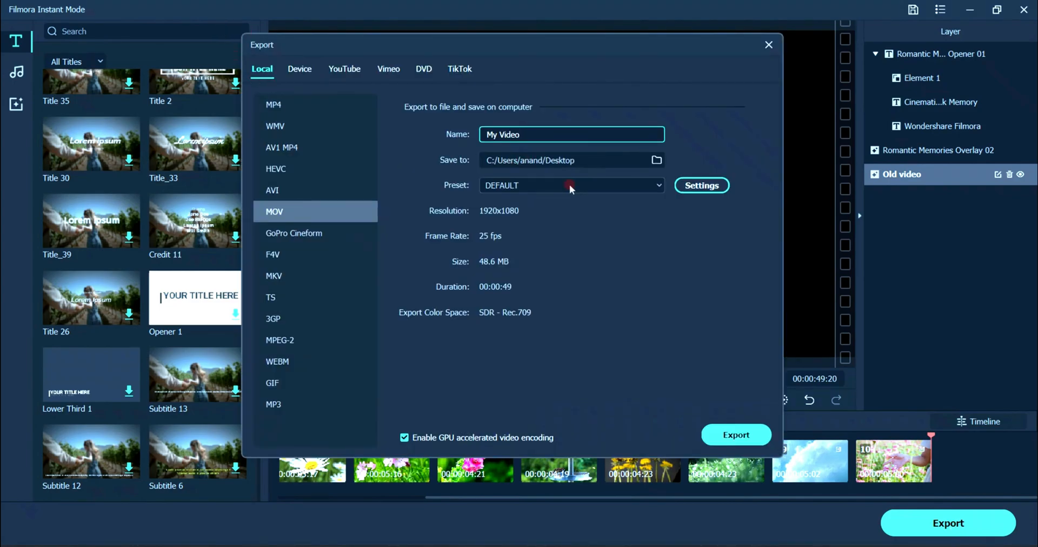
click(701, 186)
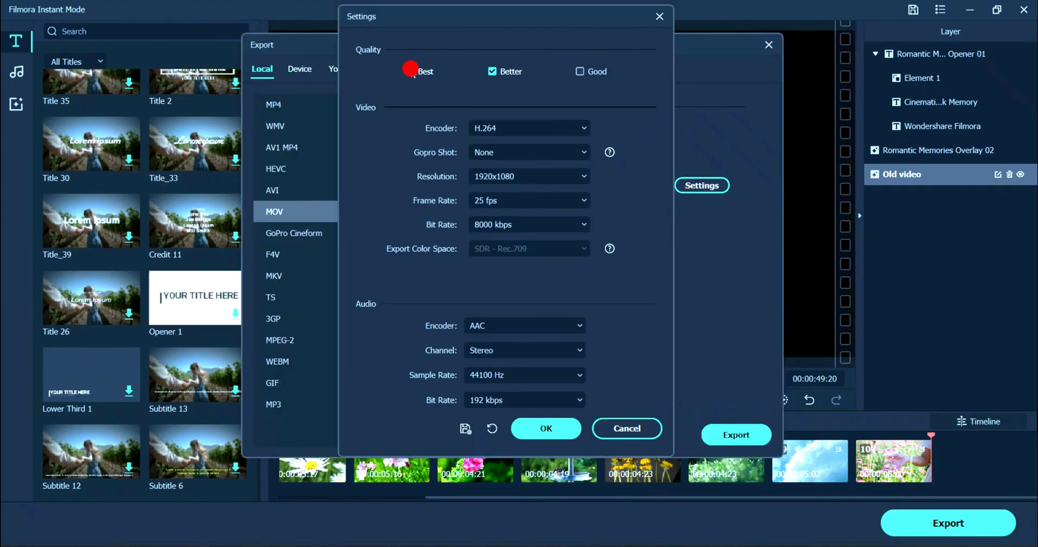
click(545, 428)
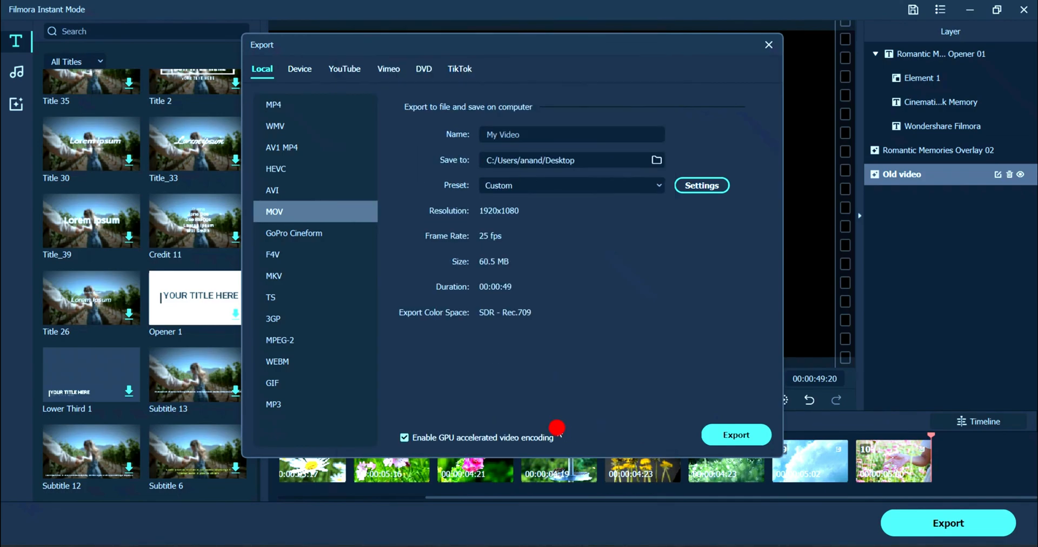